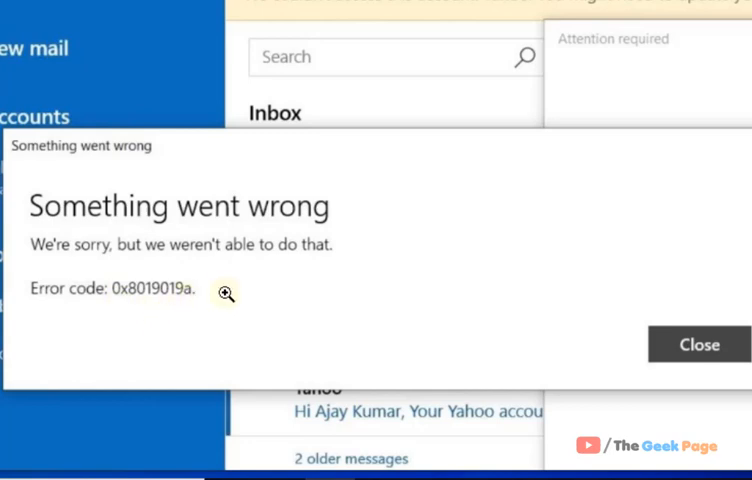
Dismiss the 'Something went wrong' error and relaunch Mail from the Start search
left_click(700, 344)
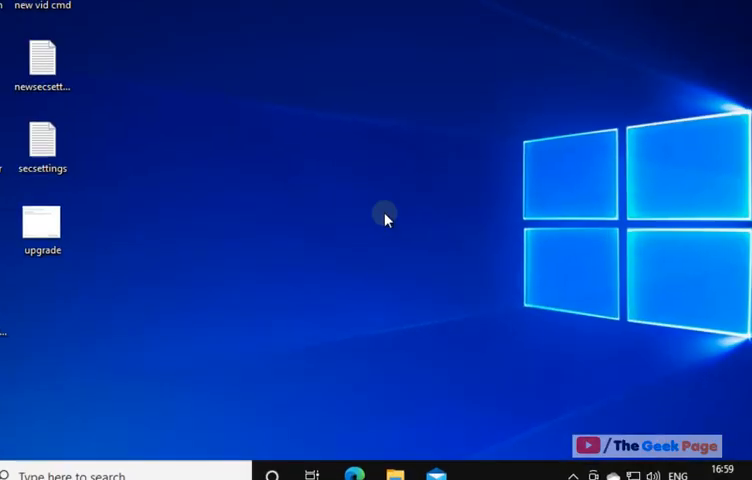
type("m")
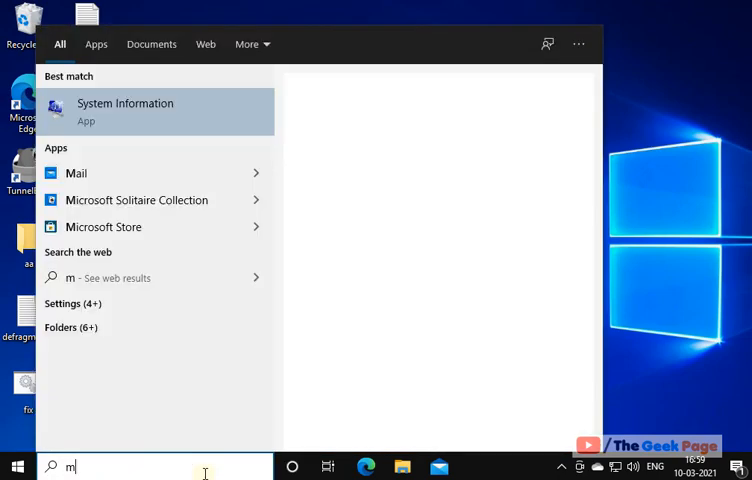
type("ail")
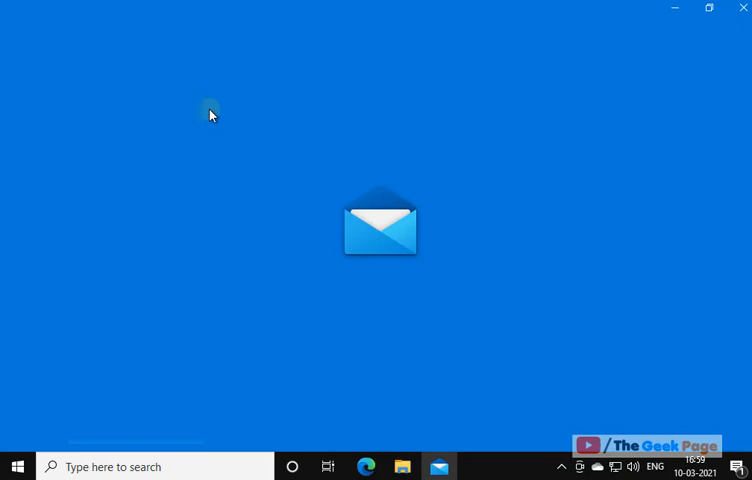
Delete the Yahoo account via Settings > Manage accounts and confirm the removal
left_click(440, 466)
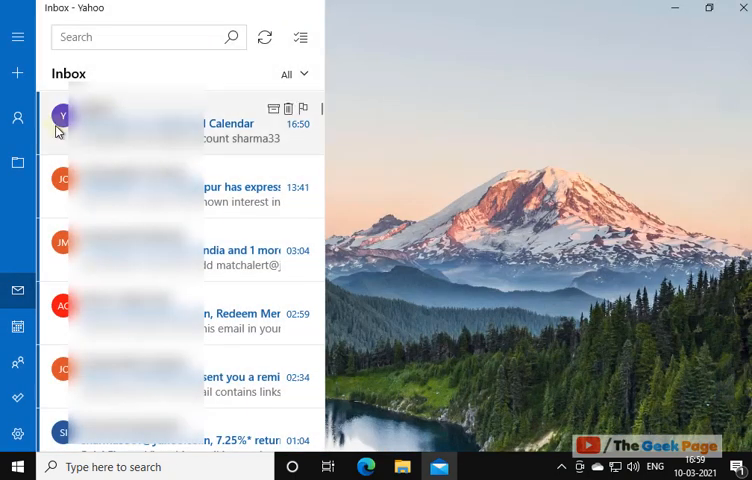
left_click(18, 432)
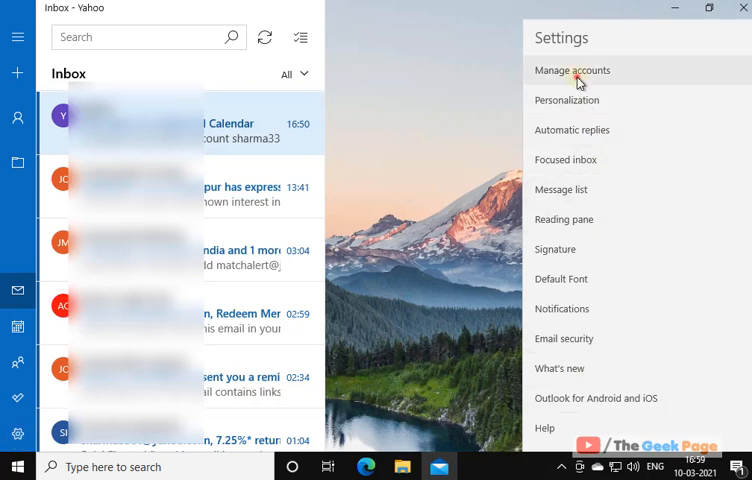
left_click(572, 70)
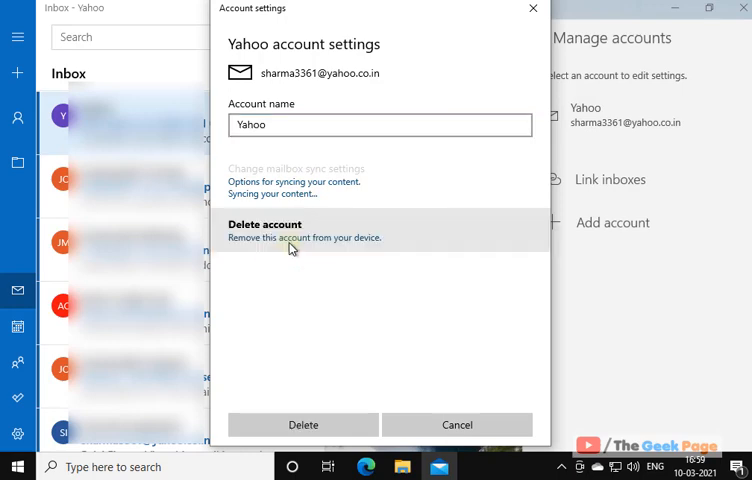
left_click(264, 224)
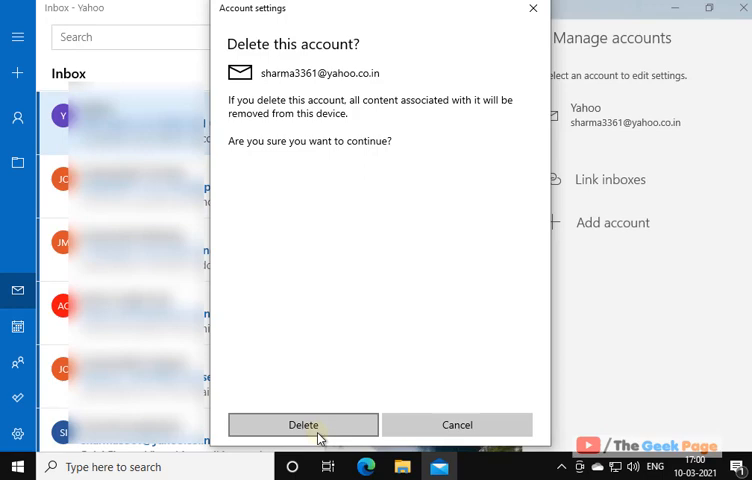
left_click(304, 424)
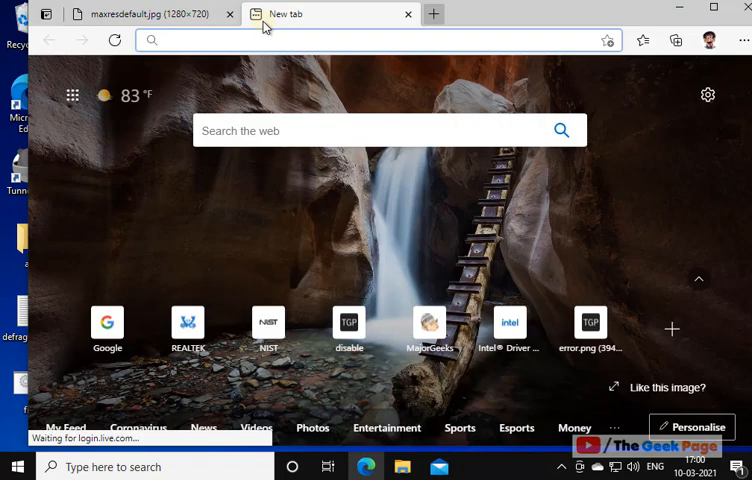
Search 'yahoo mail', reach the sign-in page and submit the saved account address
type("yahoo mail")
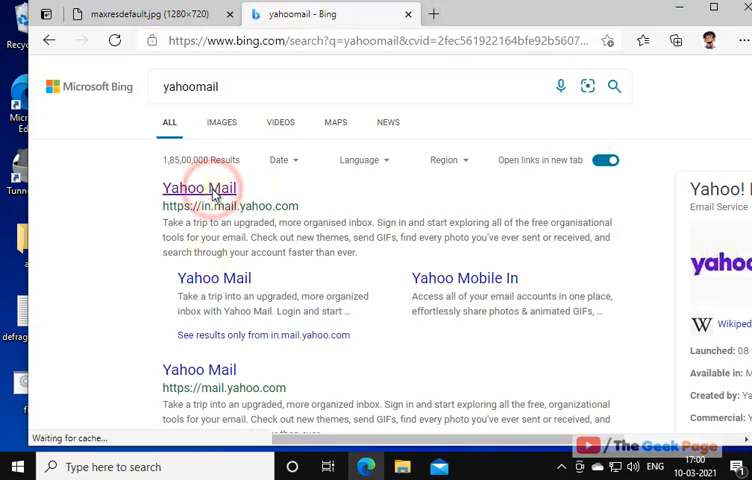
left_click(200, 188)
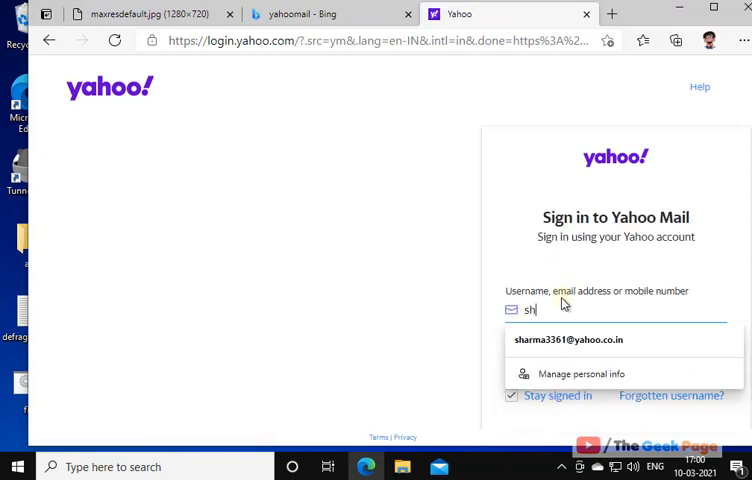
left_click(566, 340)
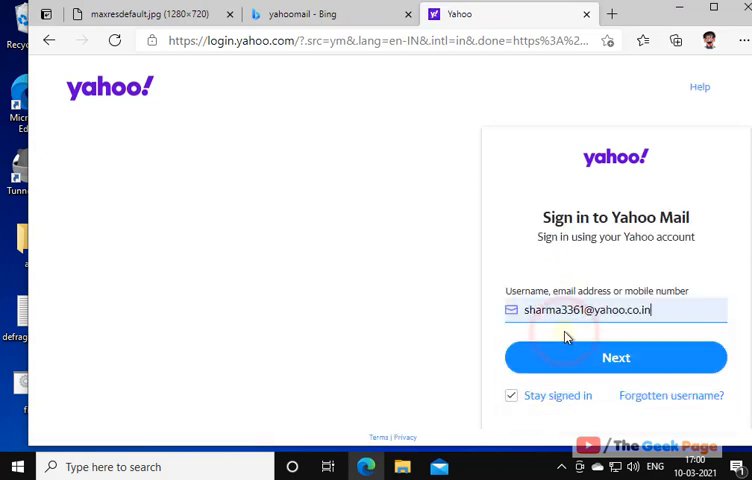
left_click(512, 396)
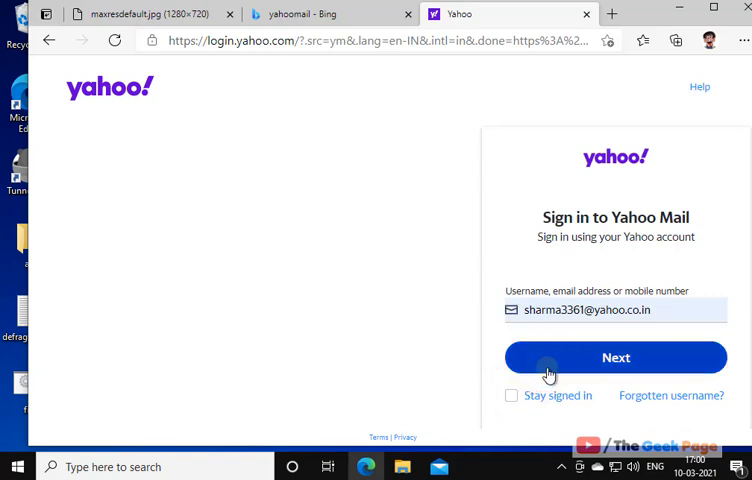
Enter the Yahoo password and sign in to reach the inbox
left_click(616, 356)
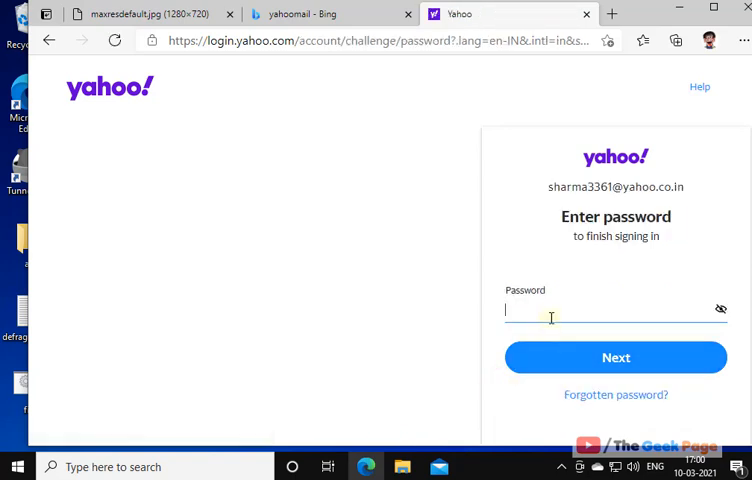
type("•")
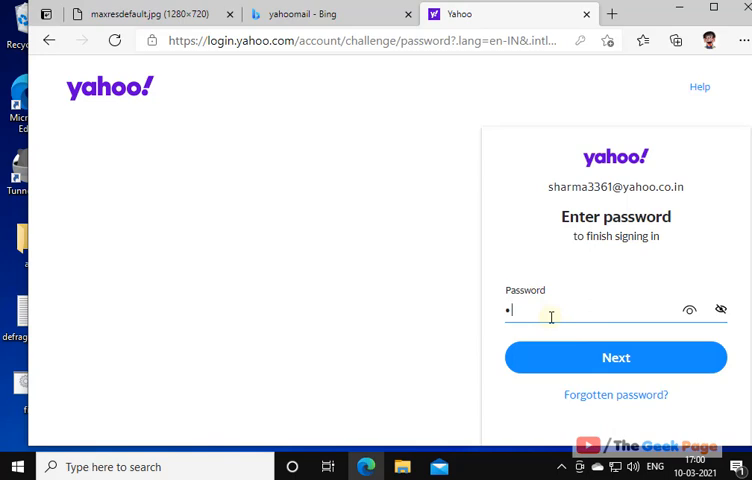
type("••••")
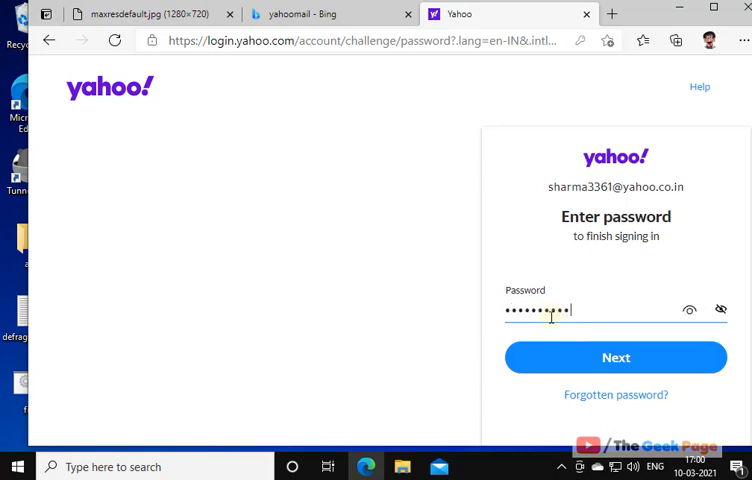
left_click(616, 356)
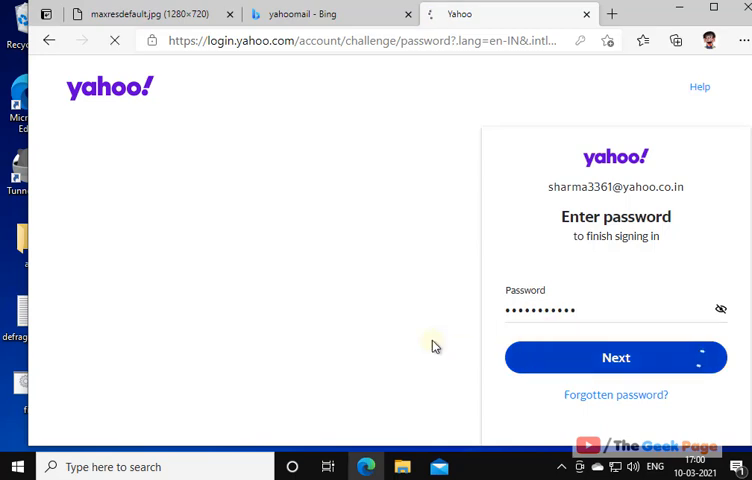
left_click(616, 356)
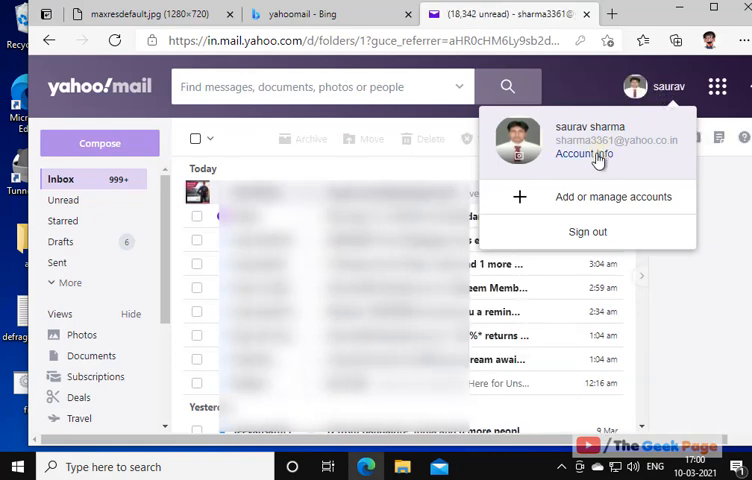
Go from the profile avatar to Account info > Account security and start Generate app password
left_click(584, 154)
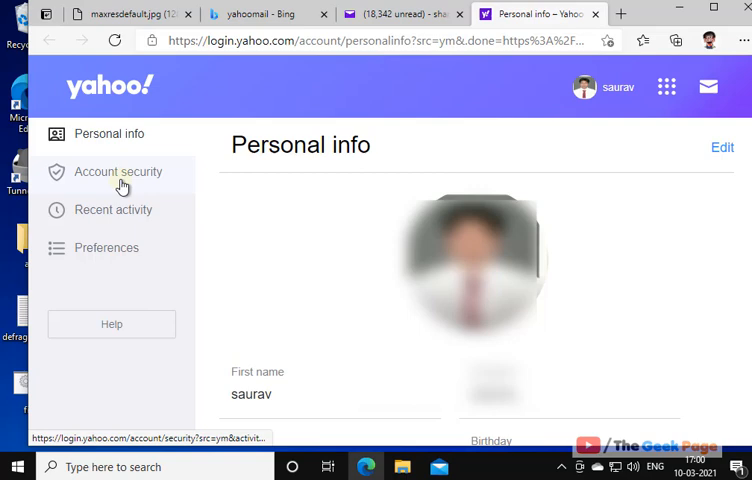
left_click(116, 172)
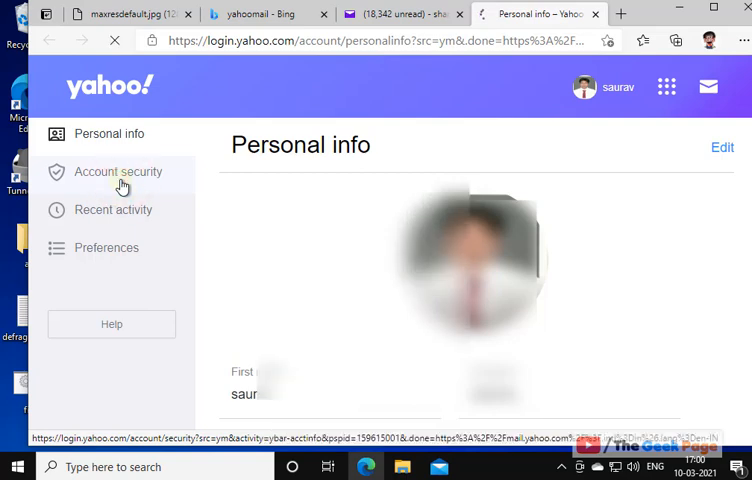
left_click(116, 172)
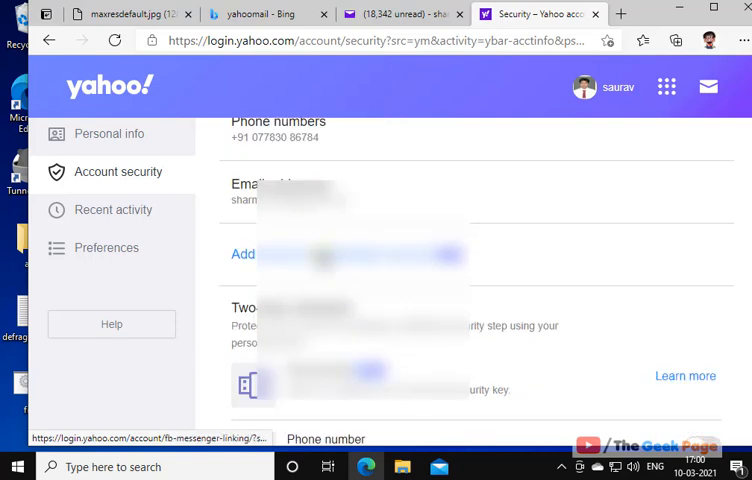
scroll("down", 3)
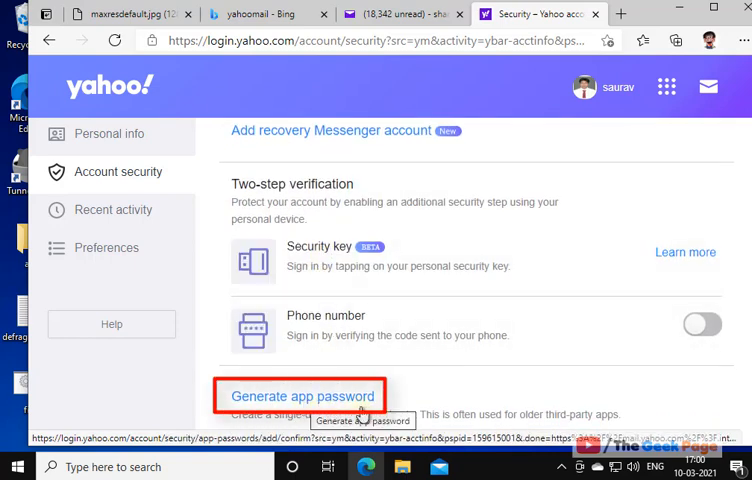
left_click(304, 396)
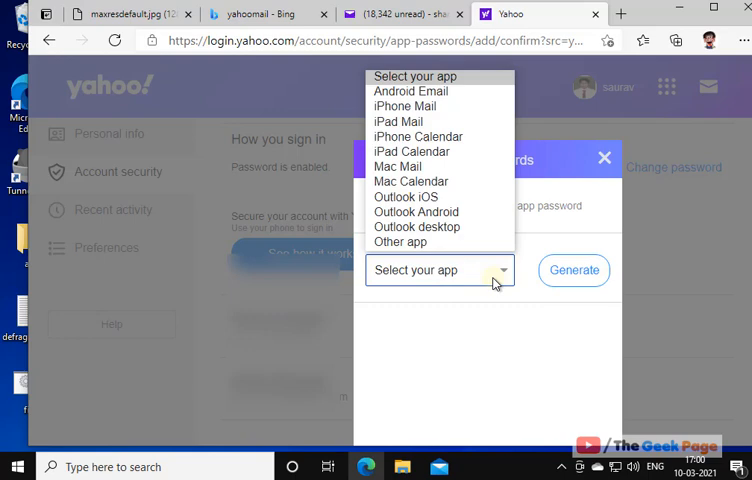
Choose Other app, name it 'Windows mail' and generate the app password
left_click(400, 240)
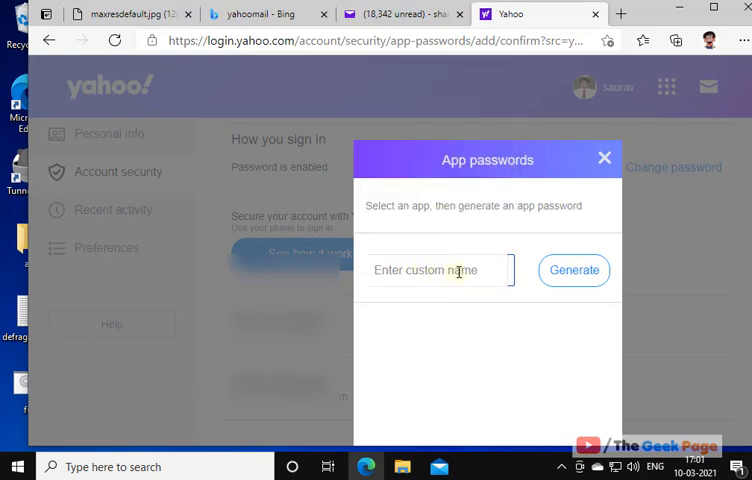
left_click(436, 270)
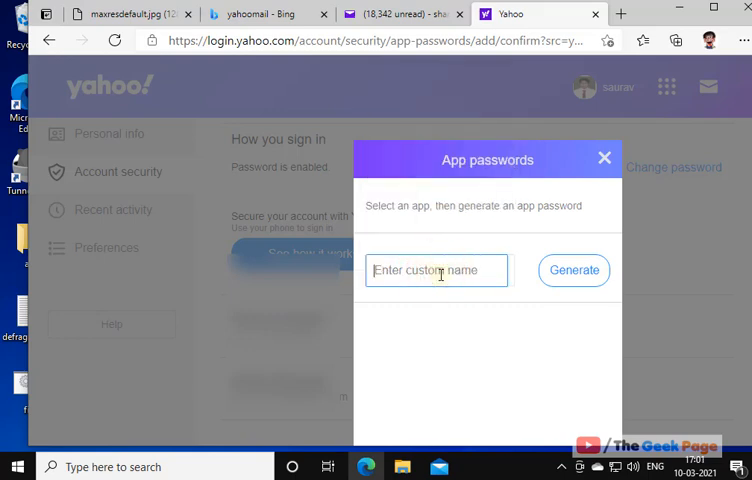
type("W")
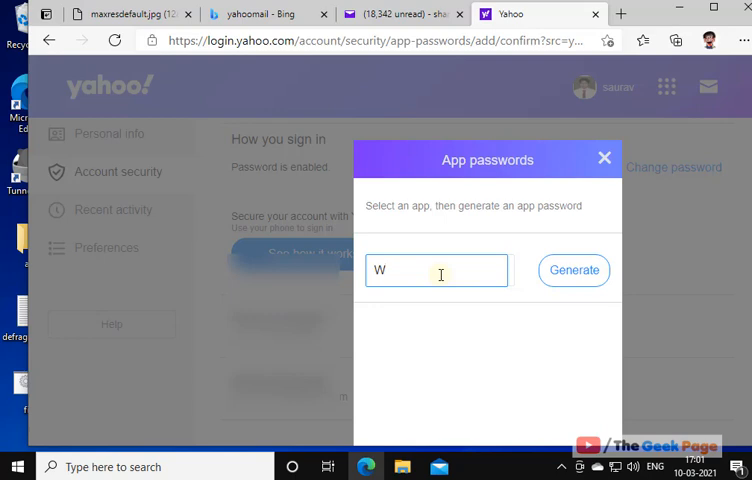
type("indows mail")
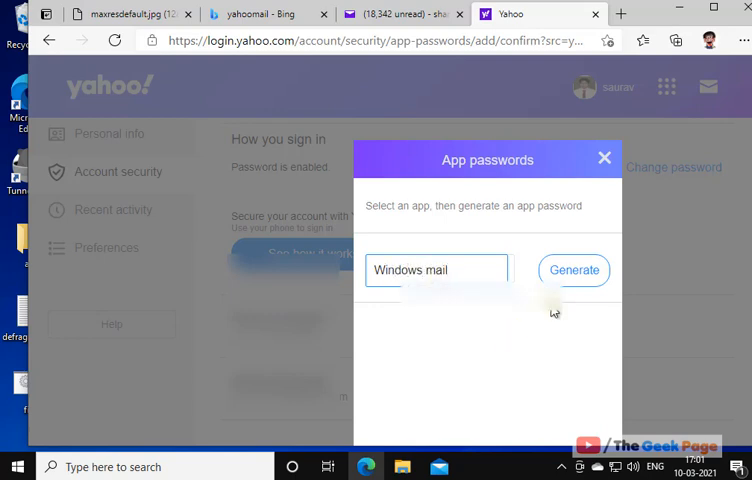
left_click(572, 270)
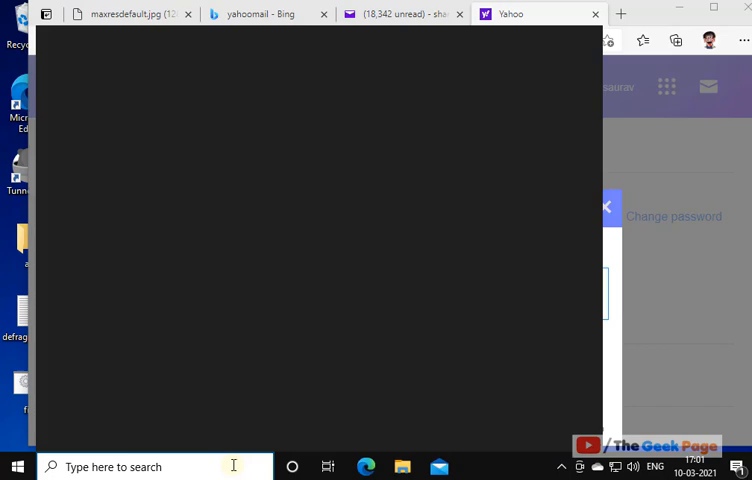
Relaunch Mail from Start search and reach Manage accounts
type("mai")
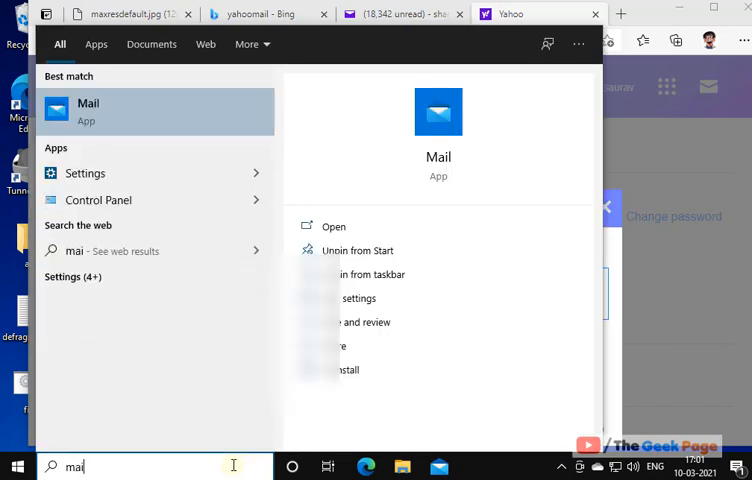
left_click(88, 110)
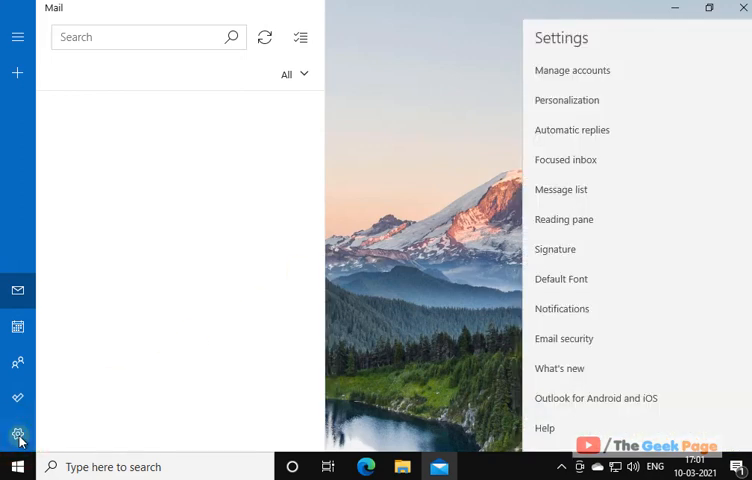
left_click(572, 70)
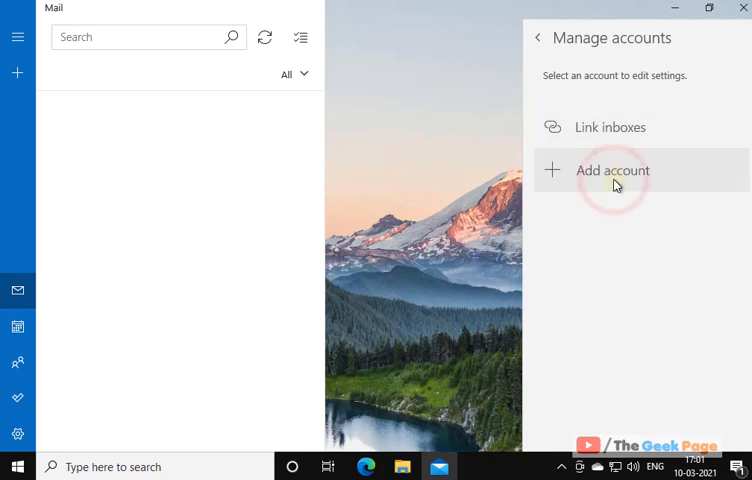
Add a new account of type Other account (POP, IMAP) to reach its sign-in form
left_click(612, 170)
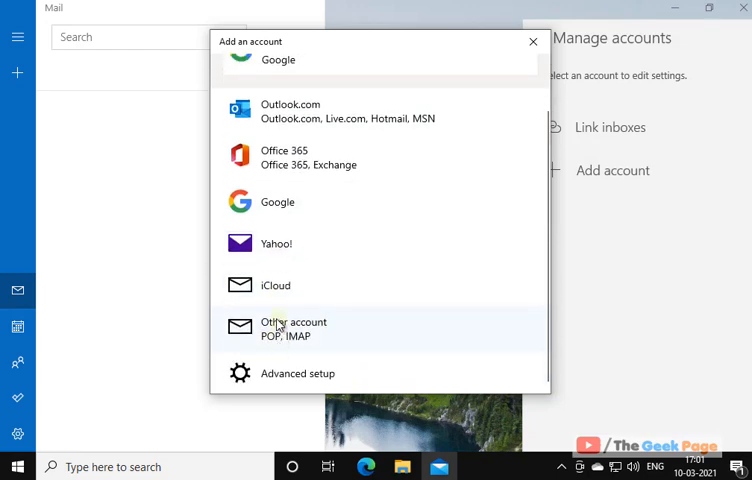
left_click(296, 328)
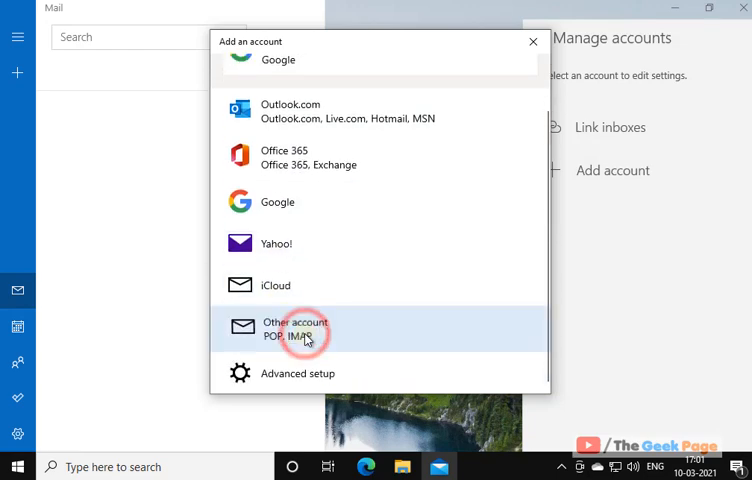
left_click(296, 328)
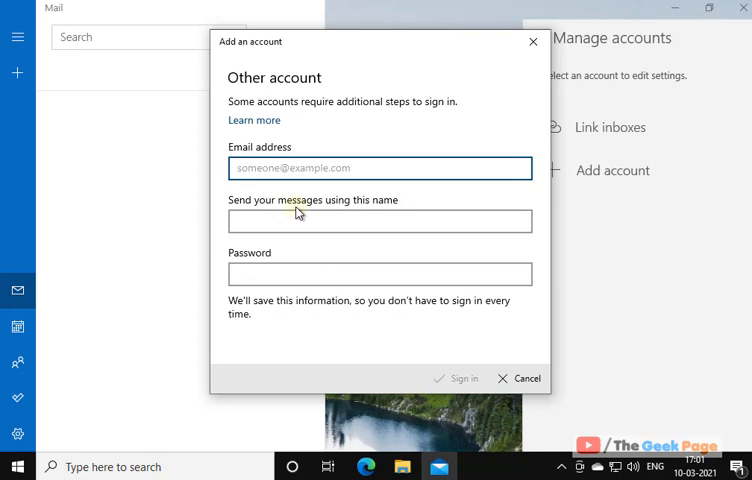
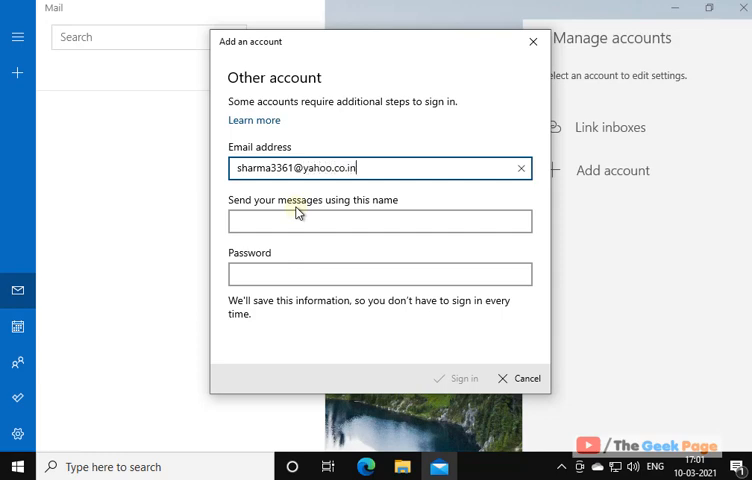
Fill in the Yahoo email ending yahoo.co.in, sender name 'Sau…' and the generated app password
left_click(380, 220)
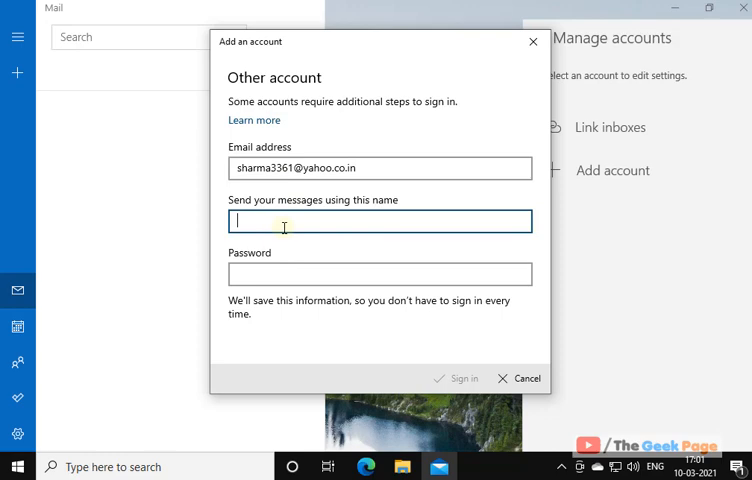
type("Saurav")
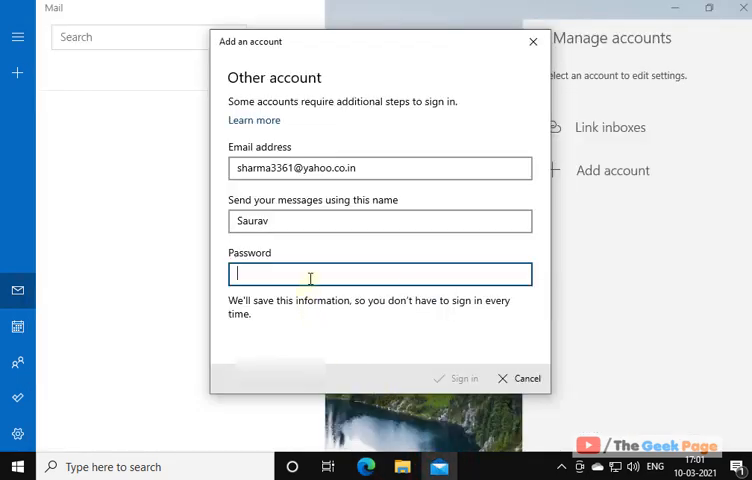
type("password")
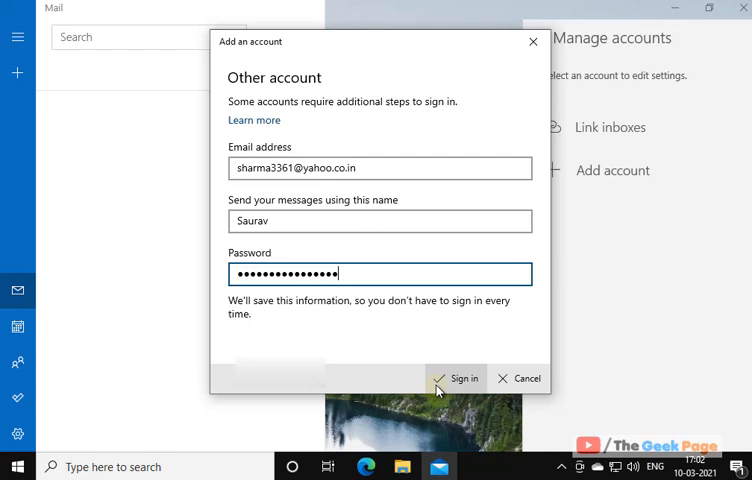
Sign in and finish on the All done screen so the Yahoo Inbox appears
left_click(464, 378)
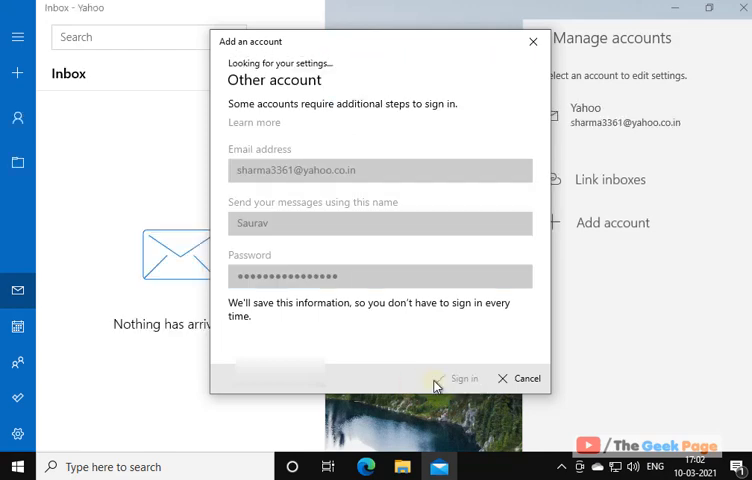
left_click(458, 378)
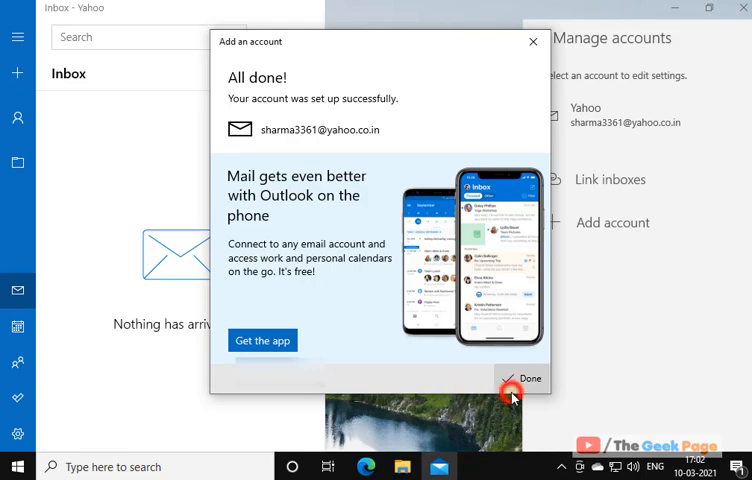
left_click(524, 378)
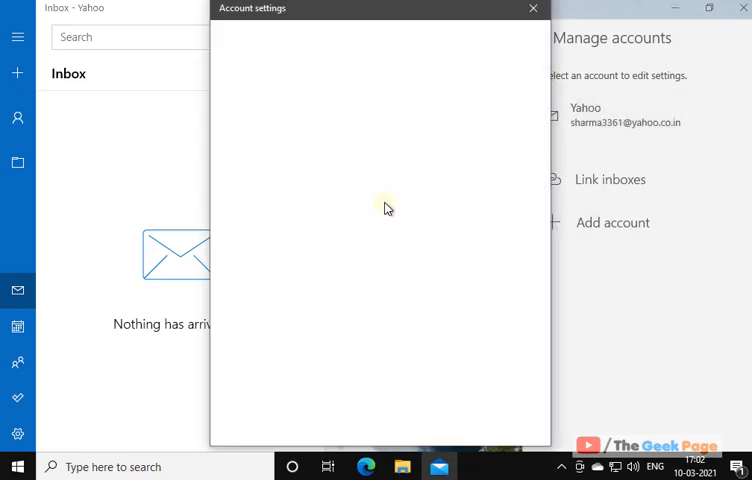